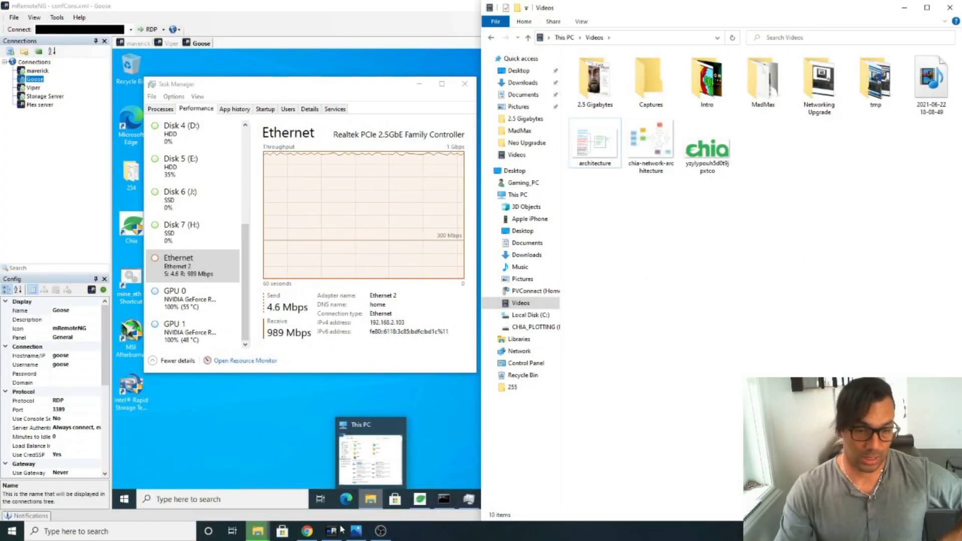
Show the mining-rig network diagram in Photos, then the 87% CHIA_PLOTS_4 copy dialog
double_click(594, 138)
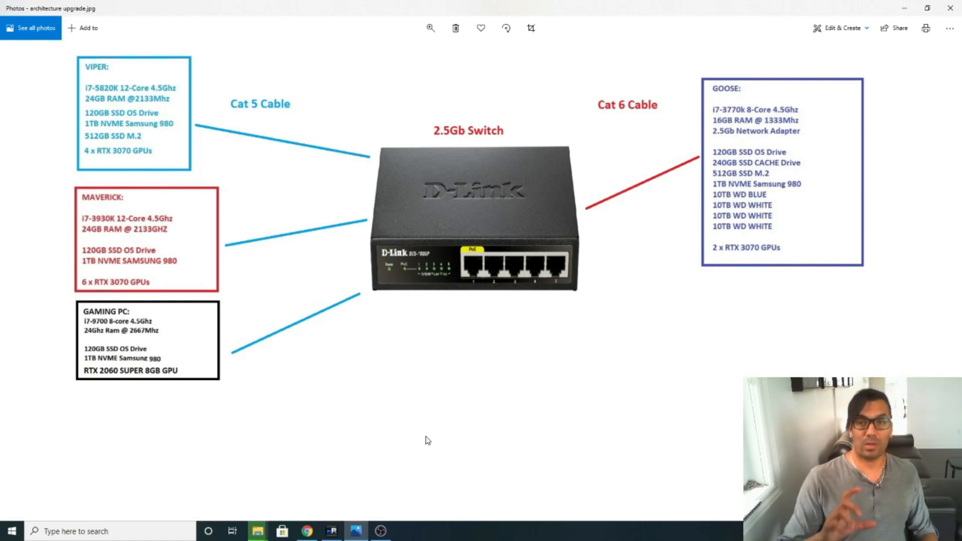
mouse_move(571, 72)
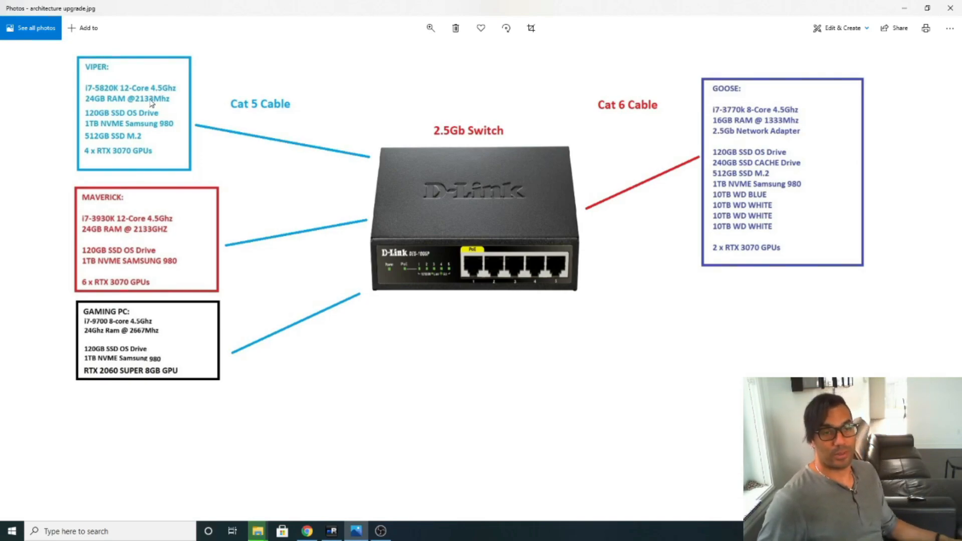
mouse_move(328, 170)
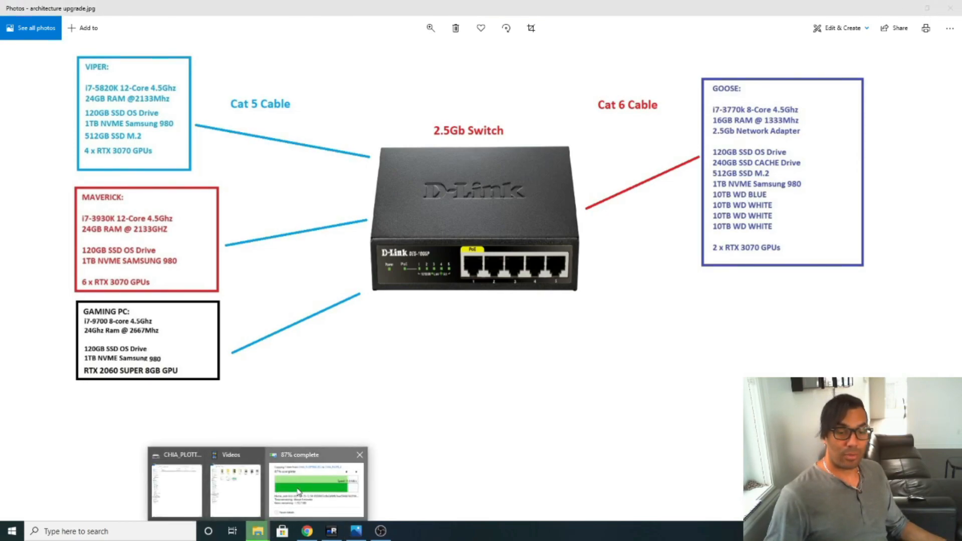
click(317, 486)
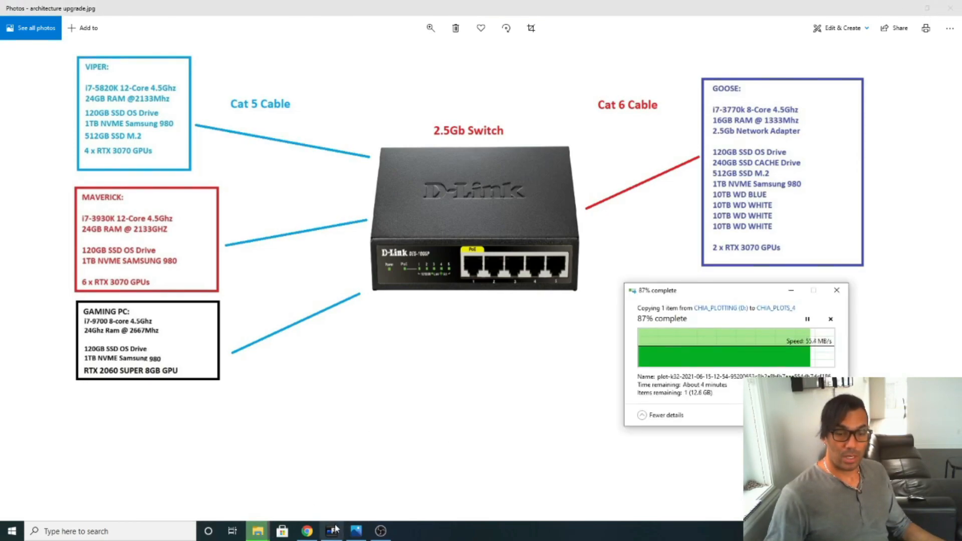
Check Viper's 1% copy to CHIA_PLOTS_3, then maverick's 91% copy to CHIA_PLOTS_2
click(332, 531)
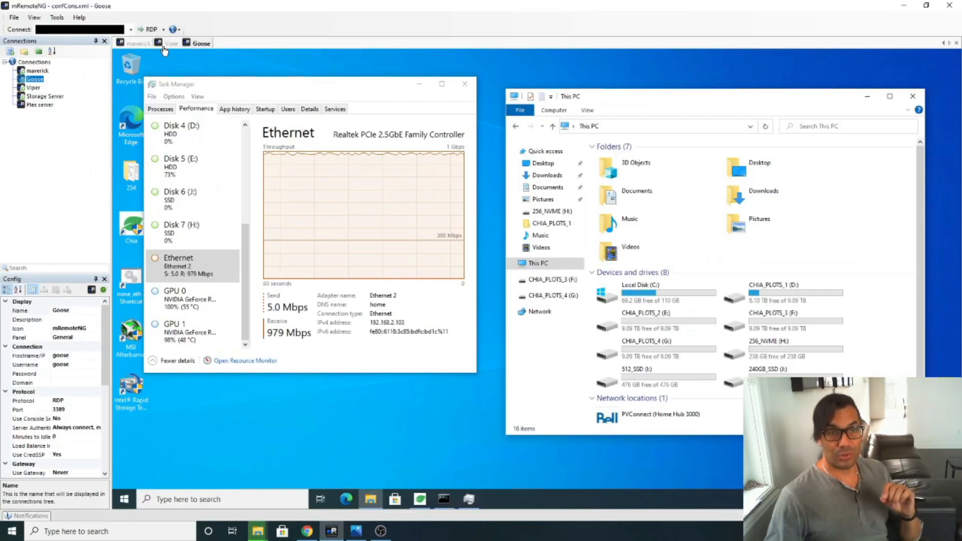
mouse_move(361, 180)
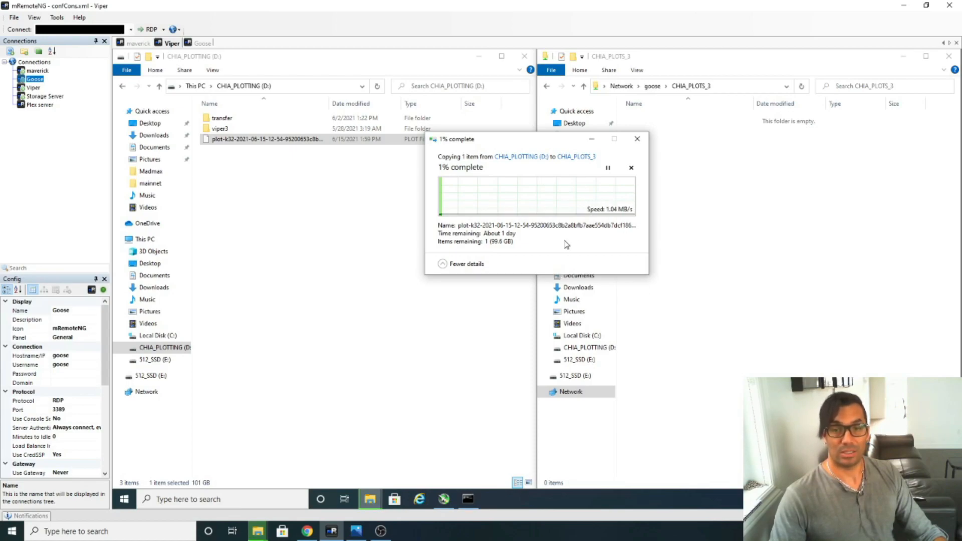
click(140, 43)
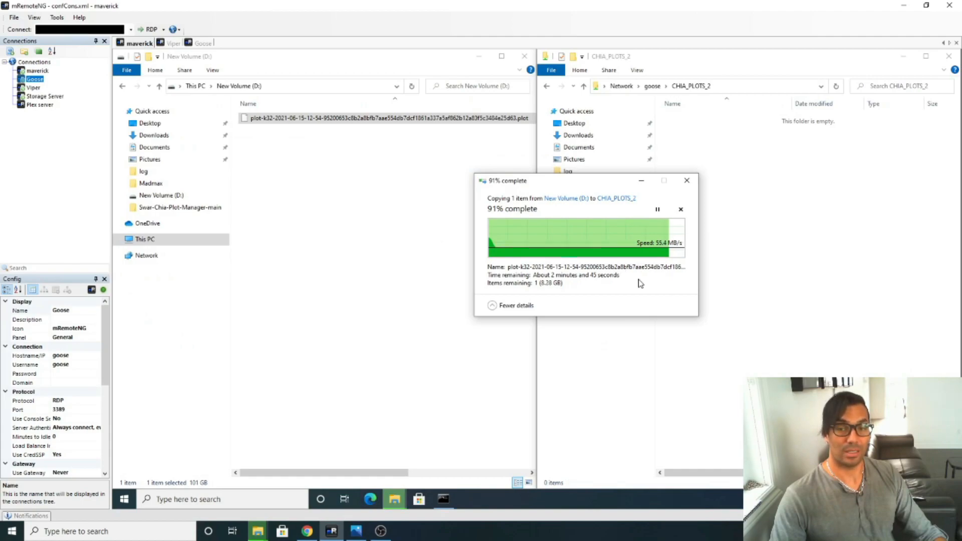
click(355, 531)
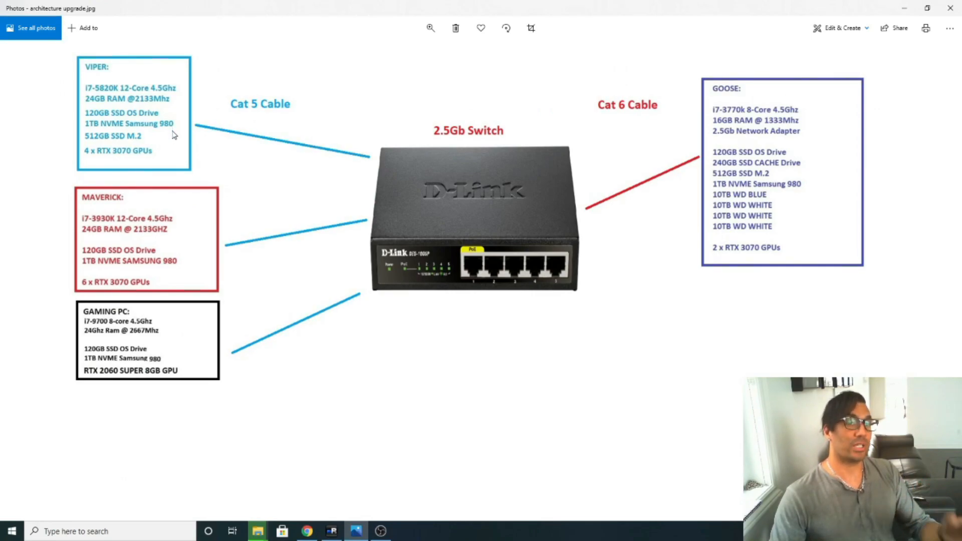
mouse_move(171, 140)
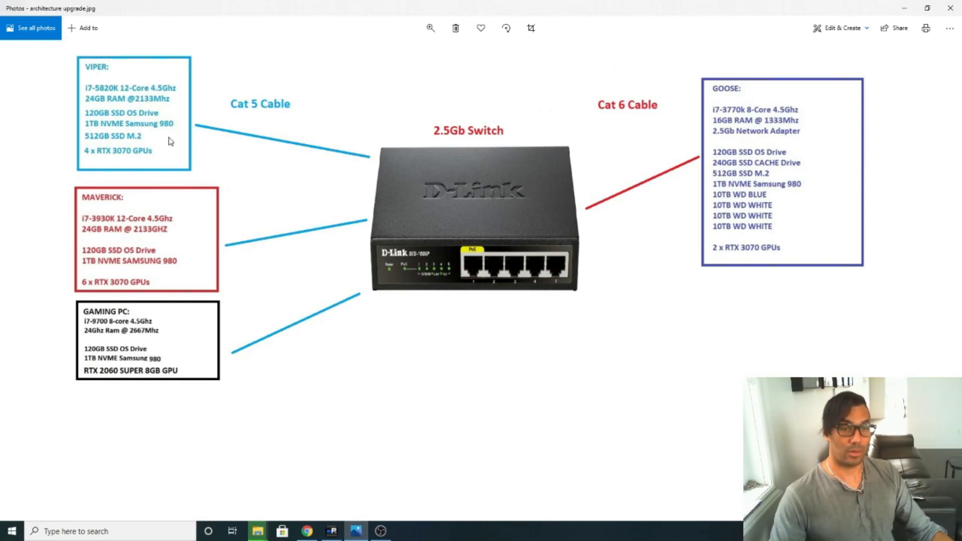
mouse_move(169, 367)
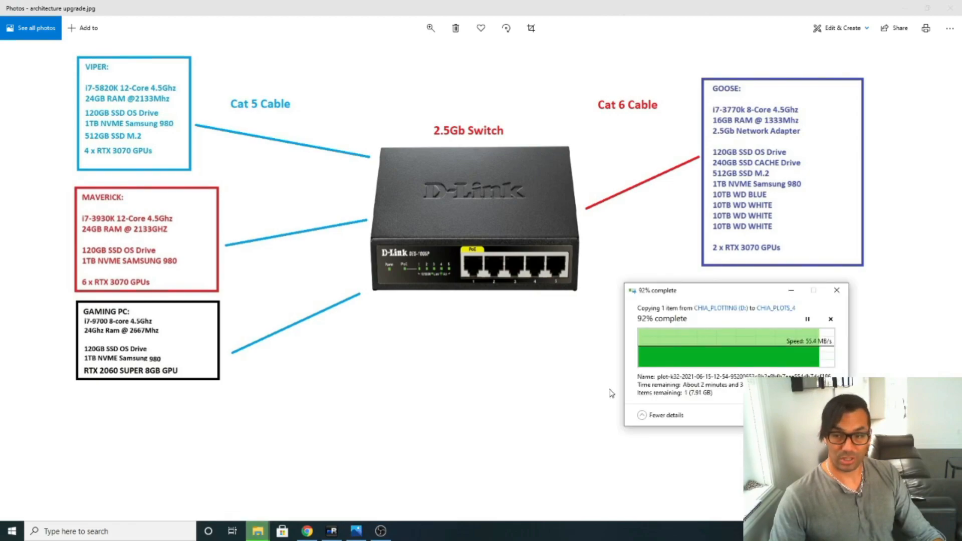
mouse_move(701, 403)
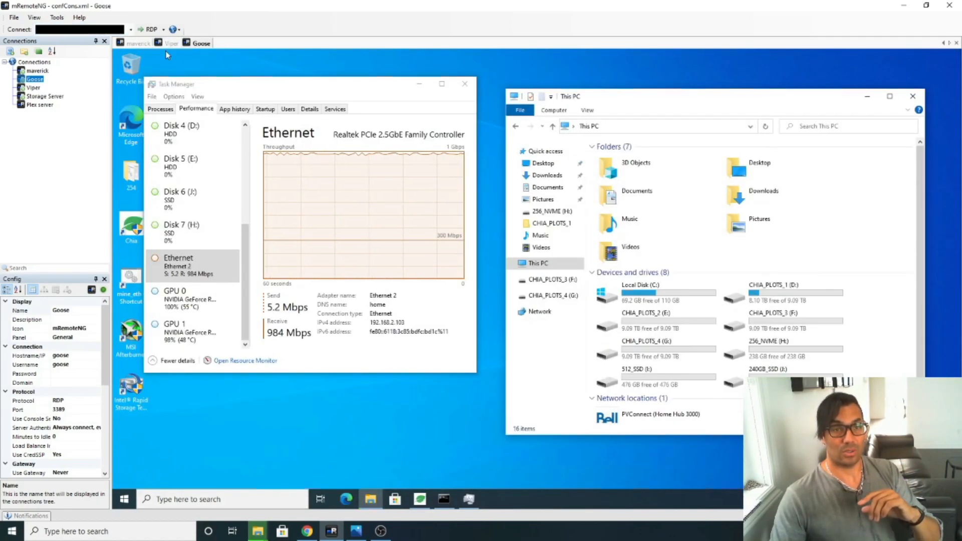
mouse_move(352, 169)
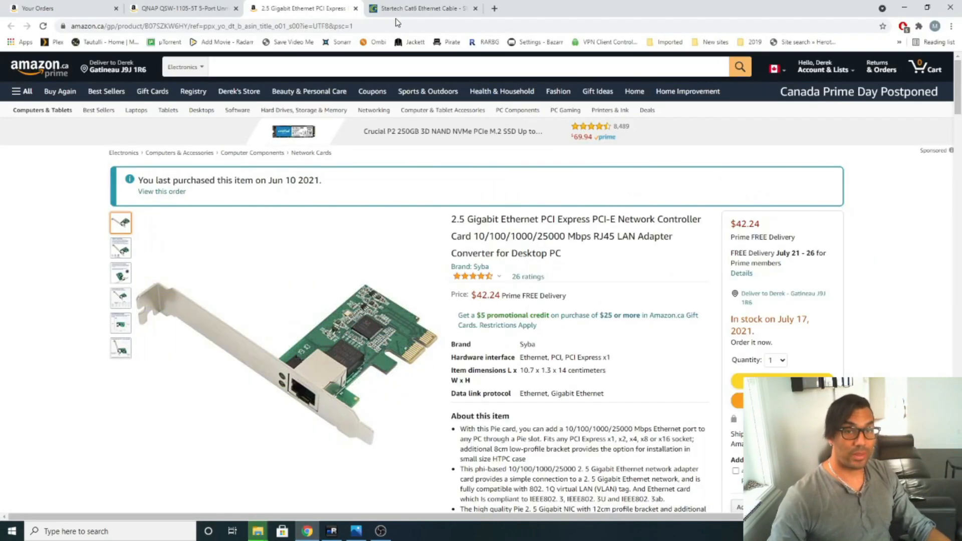
Review the QNAP 2.5GbE switch, 2.5GbE card, and $10.99 StarTech Cat6 cable listings
click(181, 8)
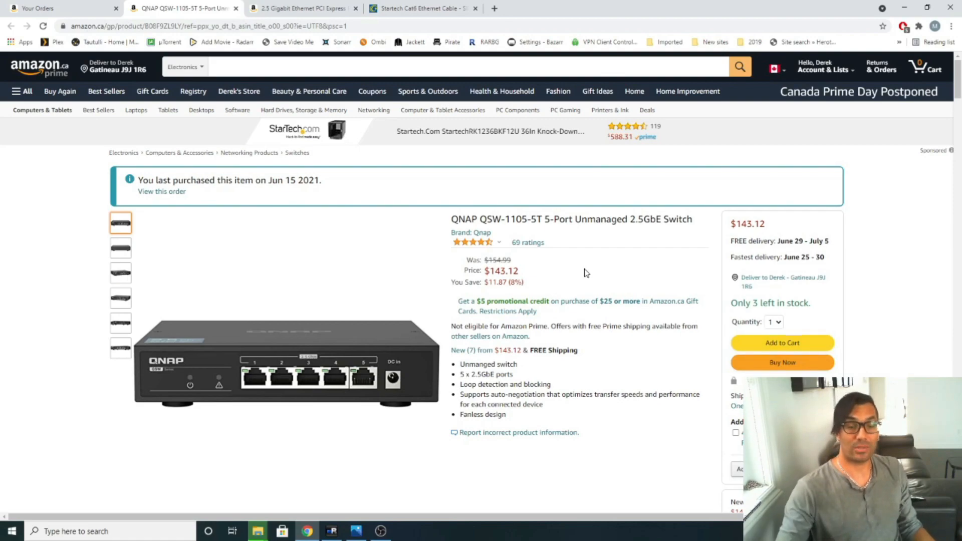
mouse_move(583, 270)
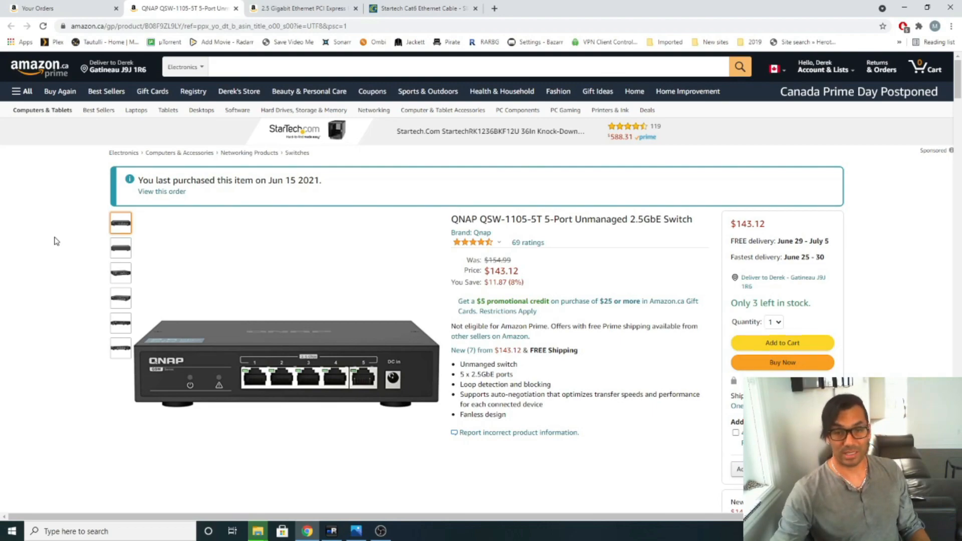
mouse_move(84, 194)
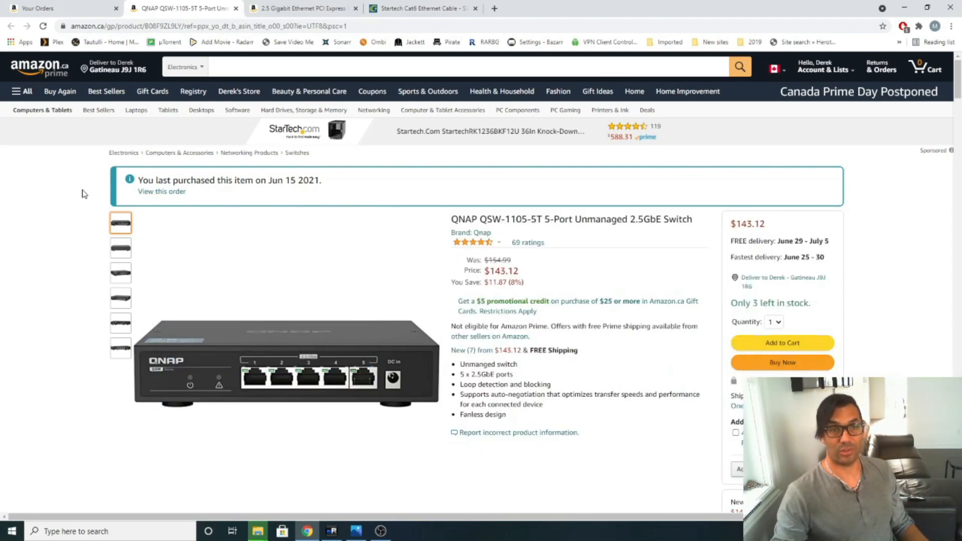
click(301, 8)
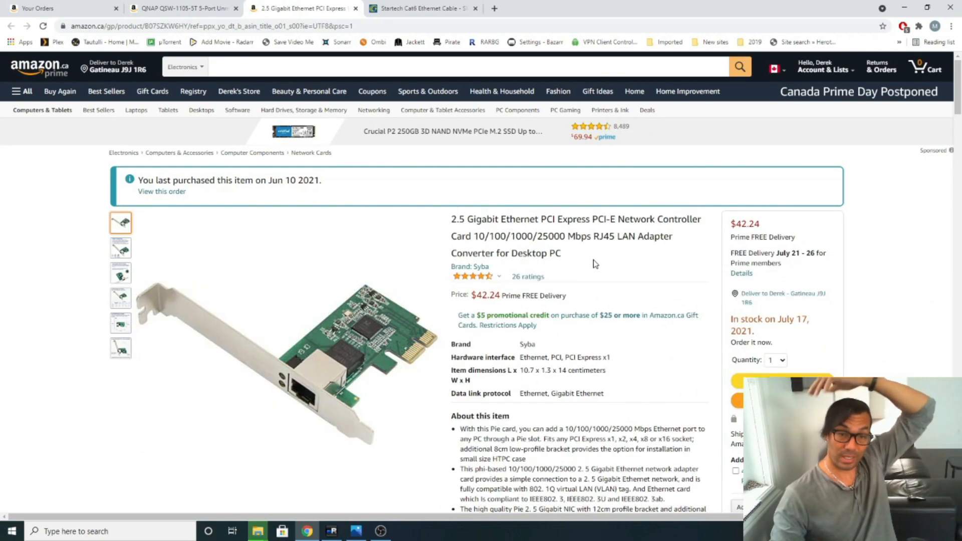
click(420, 8)
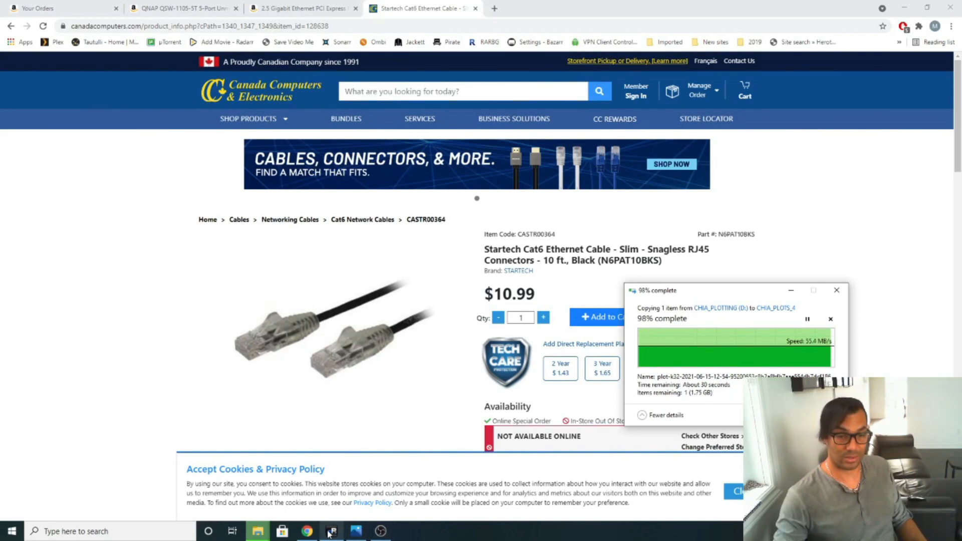
Confirm maverick's plot landed in CHIA_PLOTS_2 and Viper's copy runs at 111 MB/s
click(332, 531)
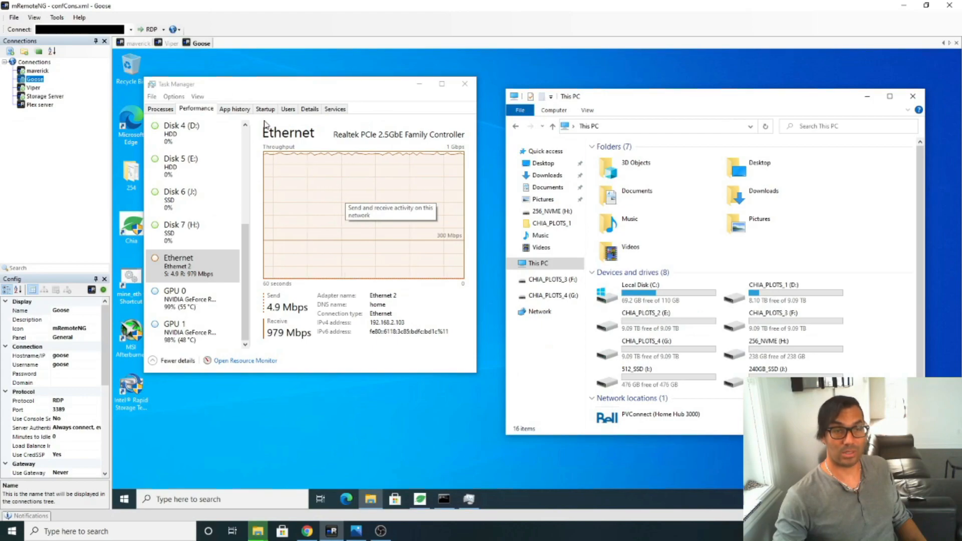
click(172, 44)
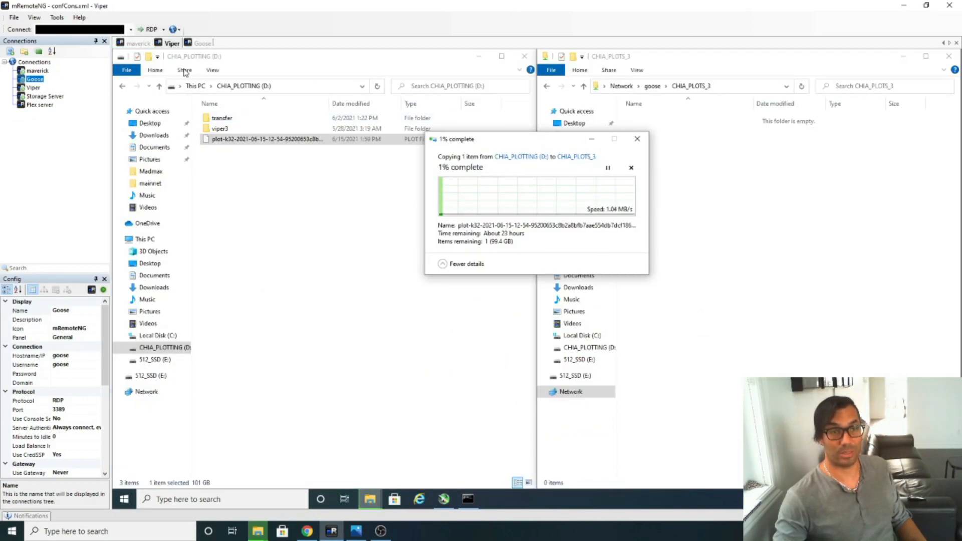
click(140, 43)
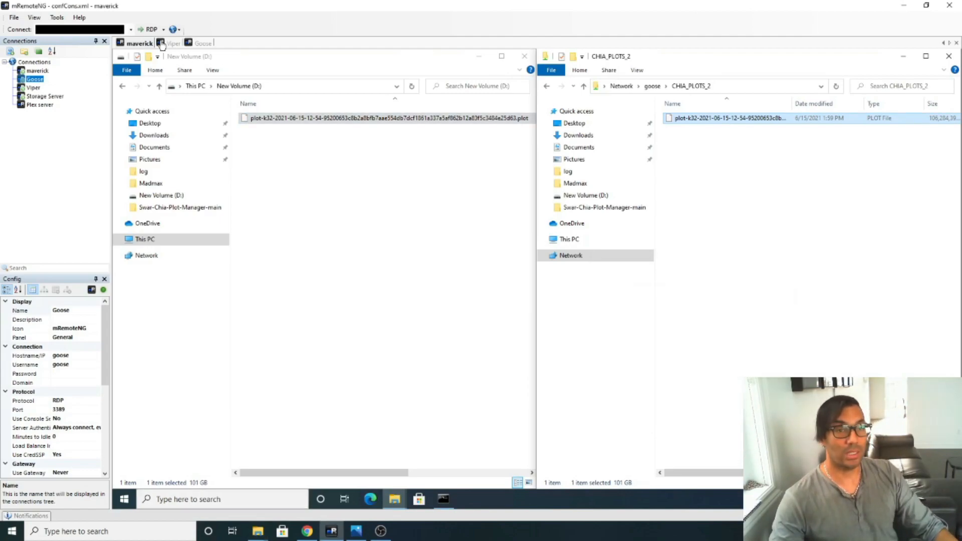
click(173, 43)
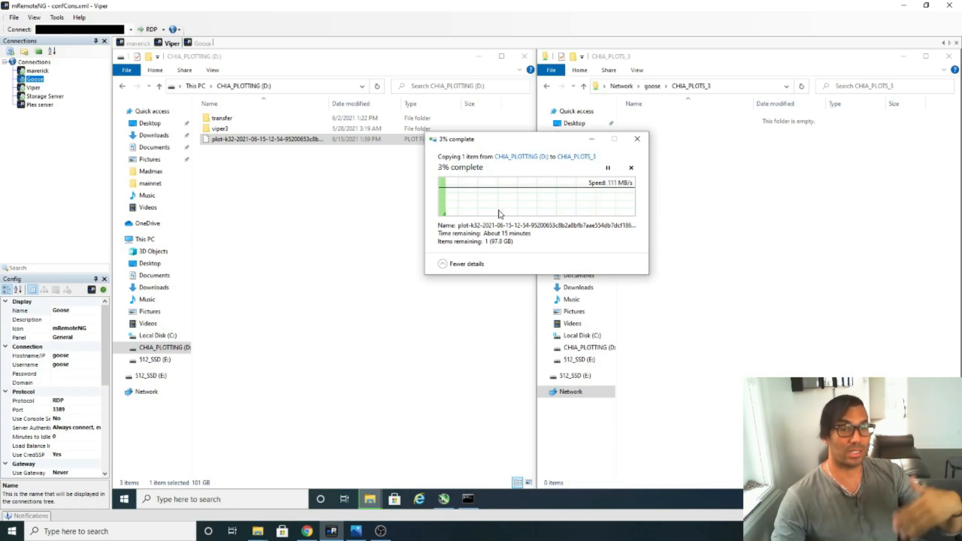
mouse_move(591, 215)
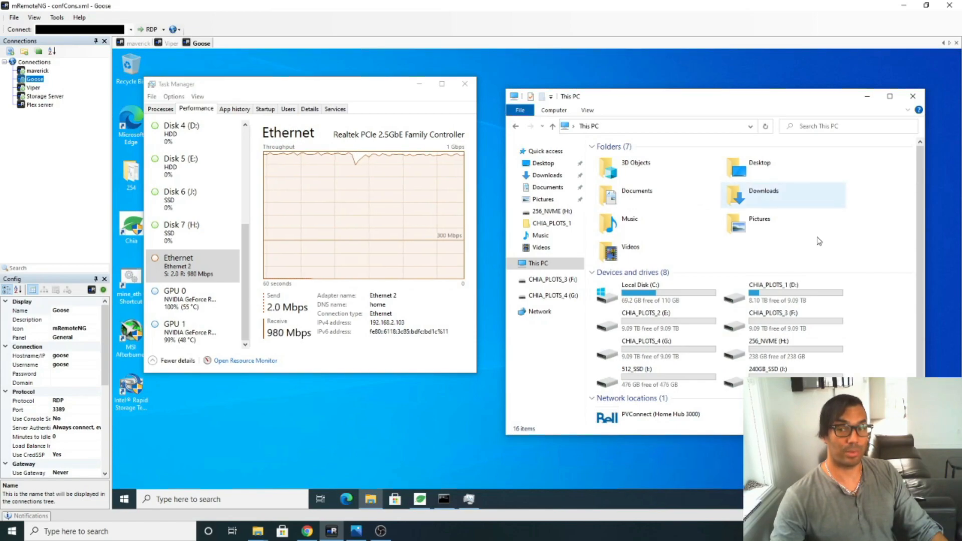
mouse_move(432, 236)
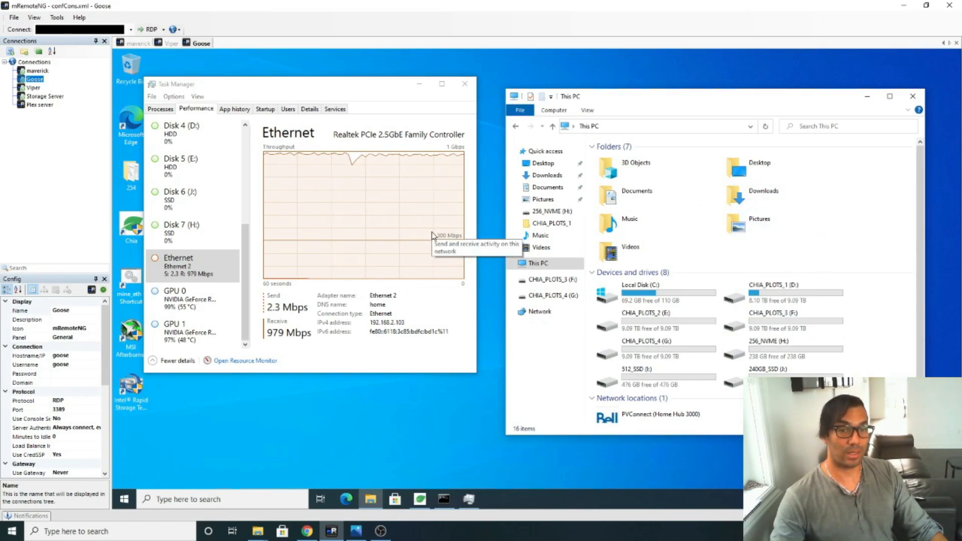
mouse_move(378, 391)
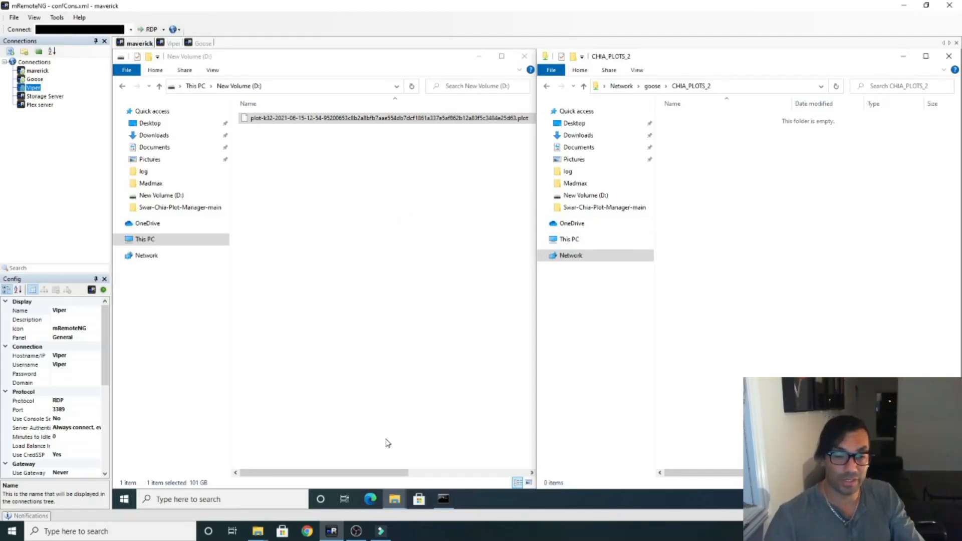
mouse_move(386, 421)
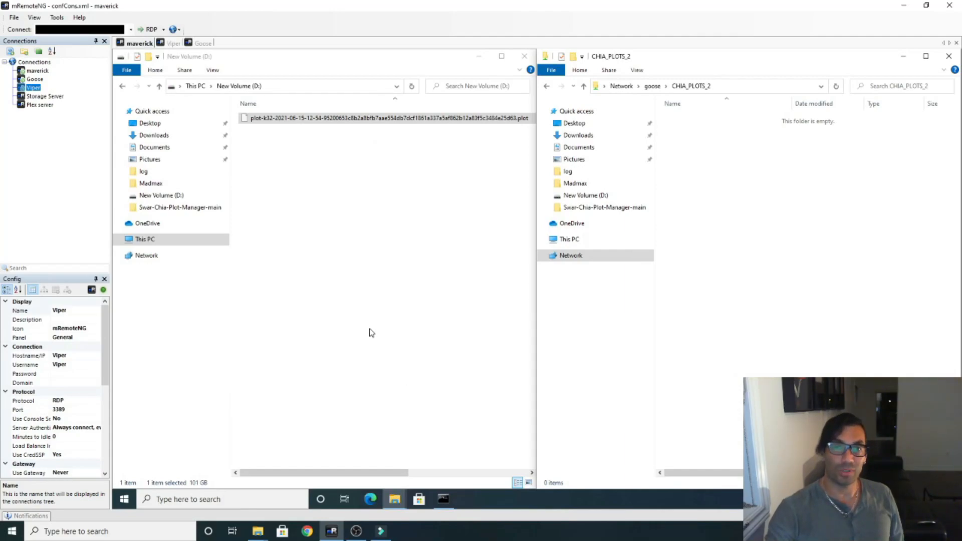
mouse_move(378, 426)
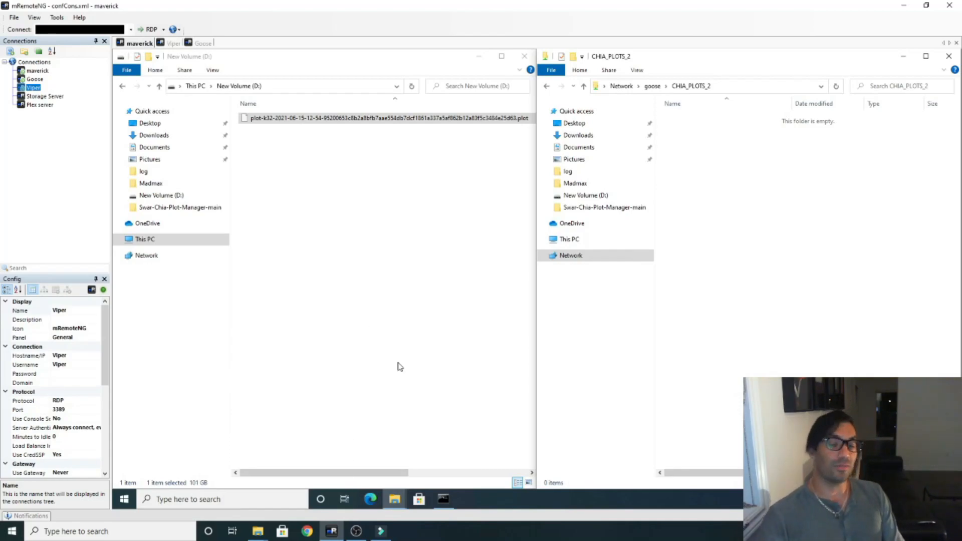
mouse_move(362, 465)
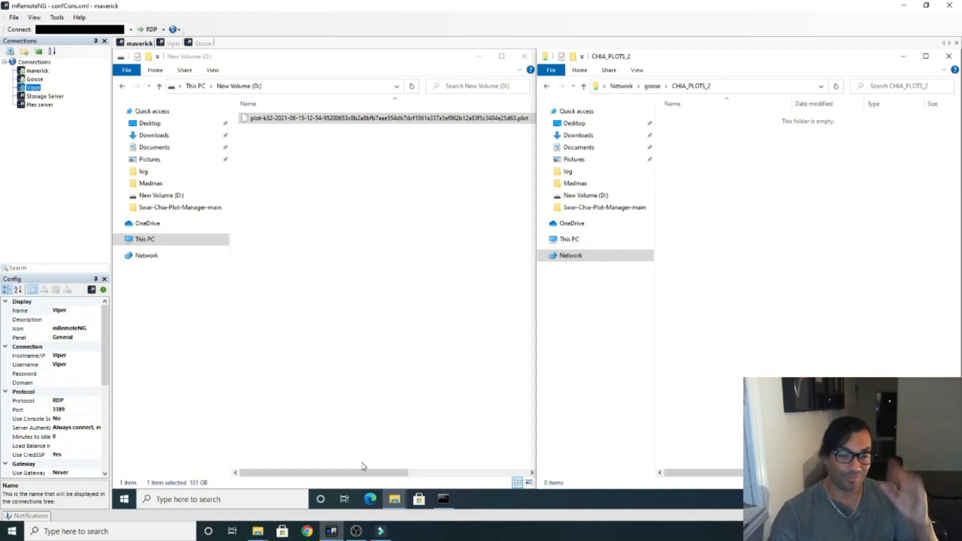
mouse_move(370, 427)
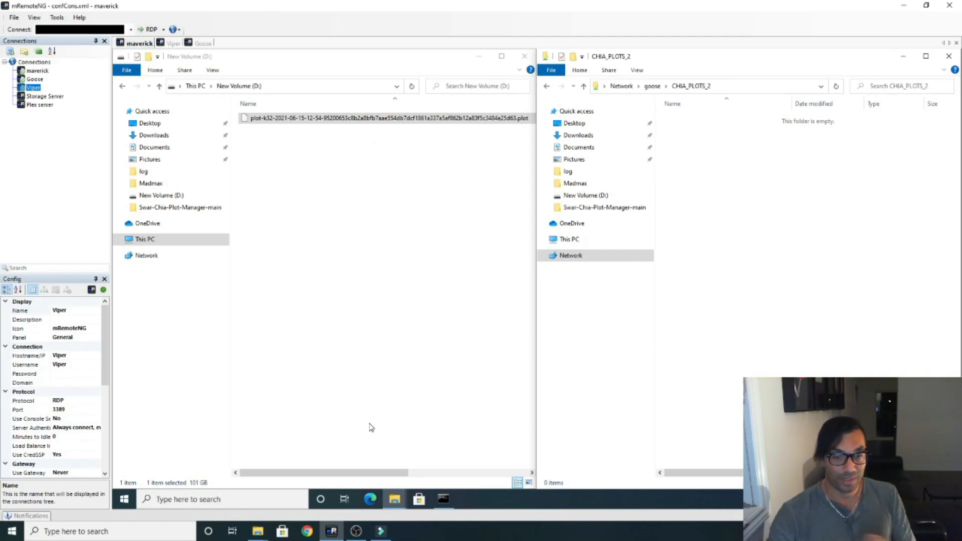
mouse_move(384, 393)
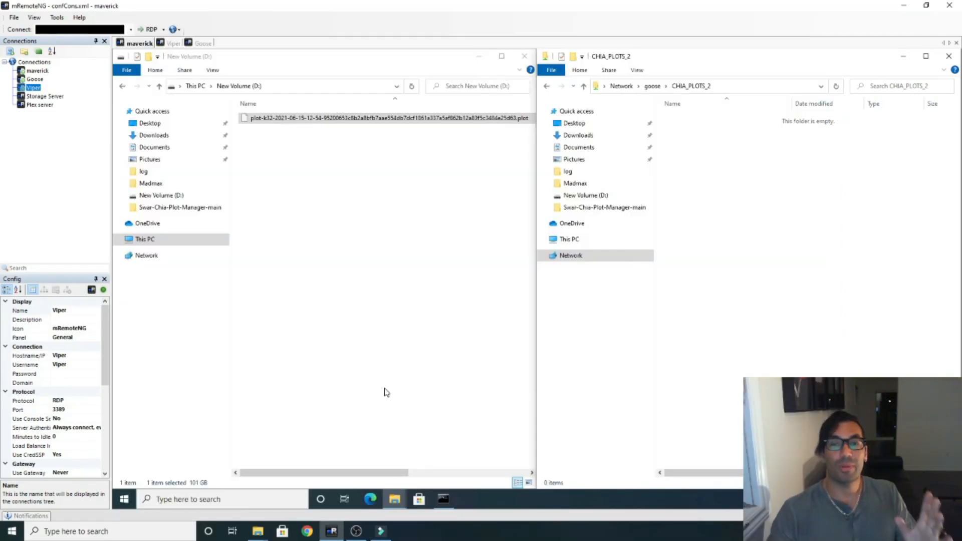
mouse_move(358, 404)
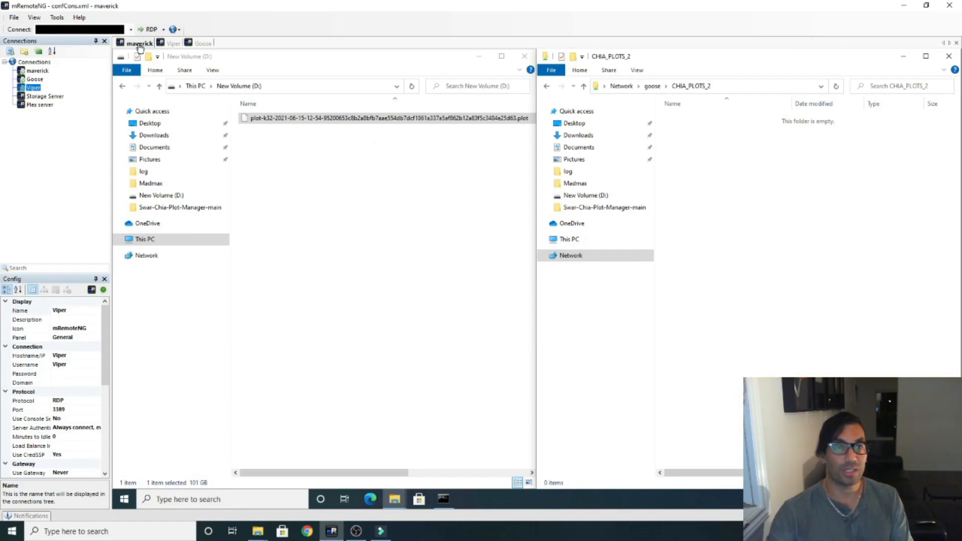
Glance at Goose's Task Manager, then select Viper's plot file on CHIA_PLOTTING (D:)
click(201, 44)
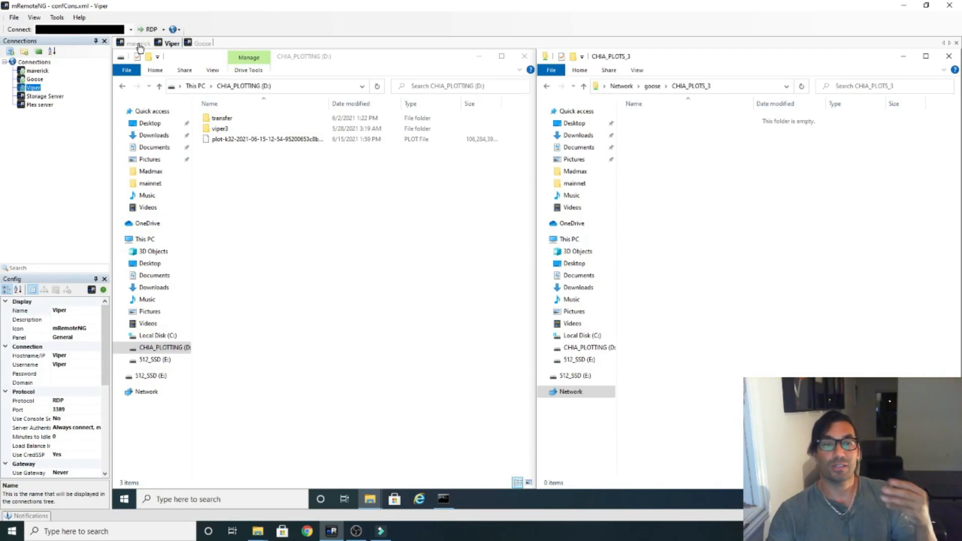
click(200, 43)
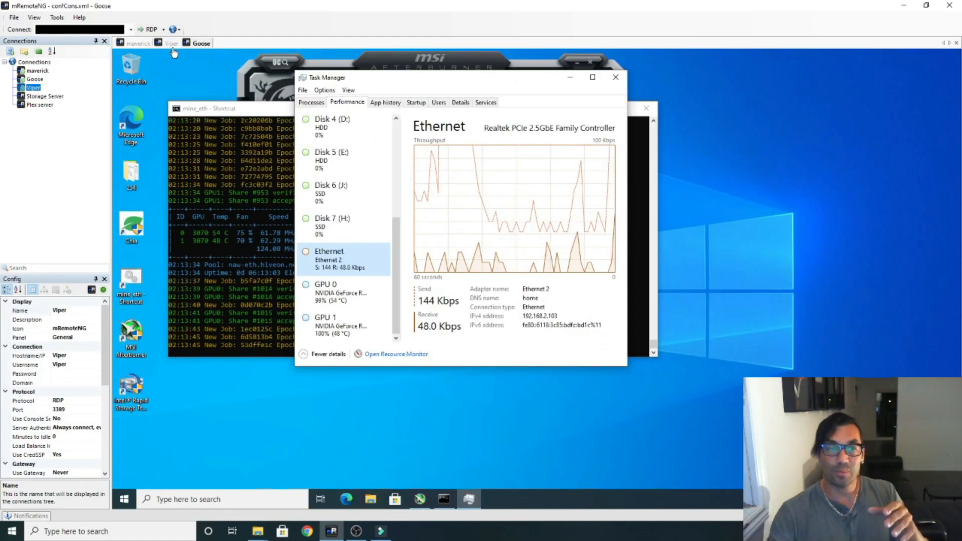
click(172, 44)
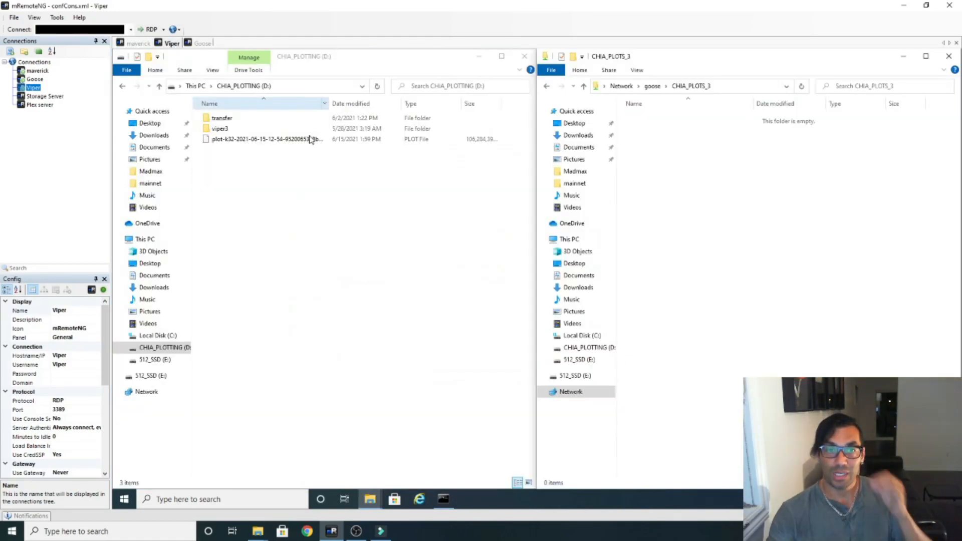
click(264, 139)
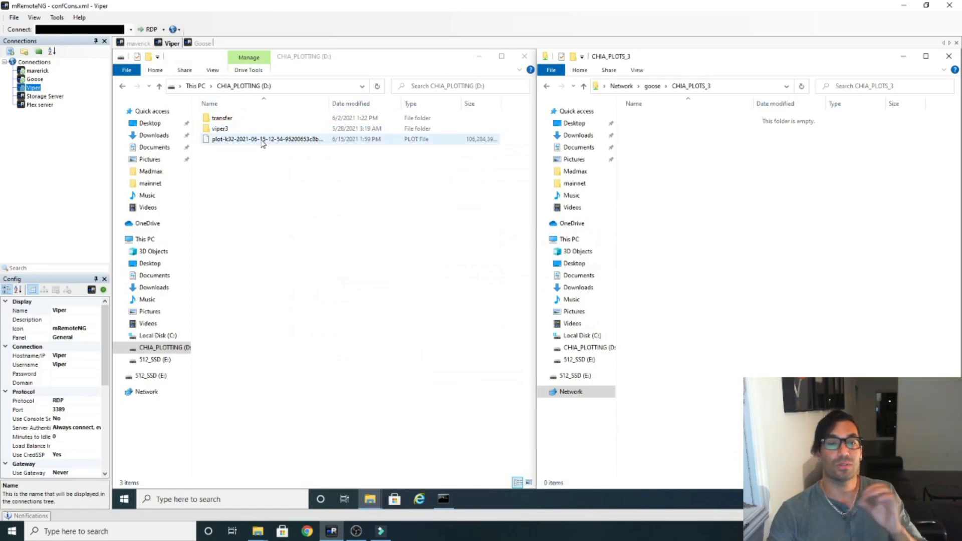
click(264, 139)
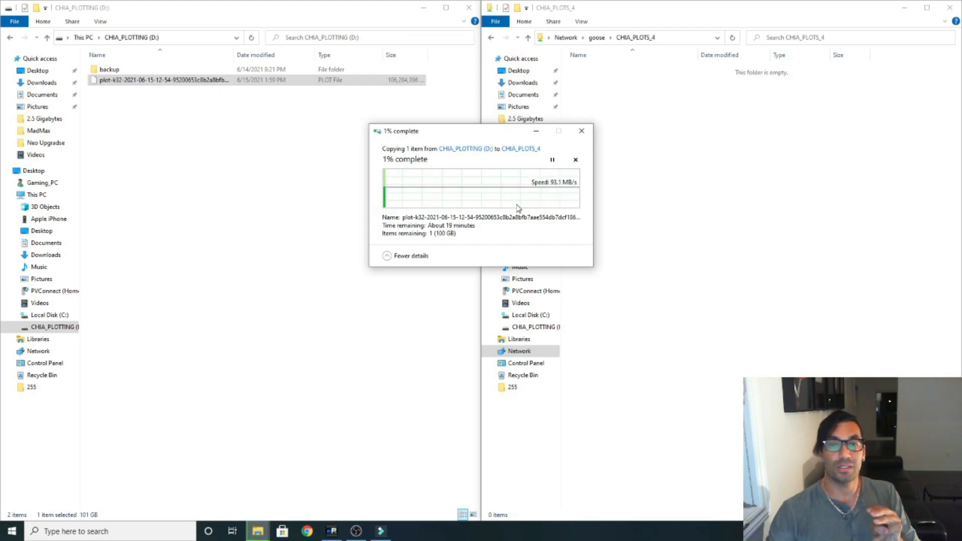
mouse_move(556, 205)
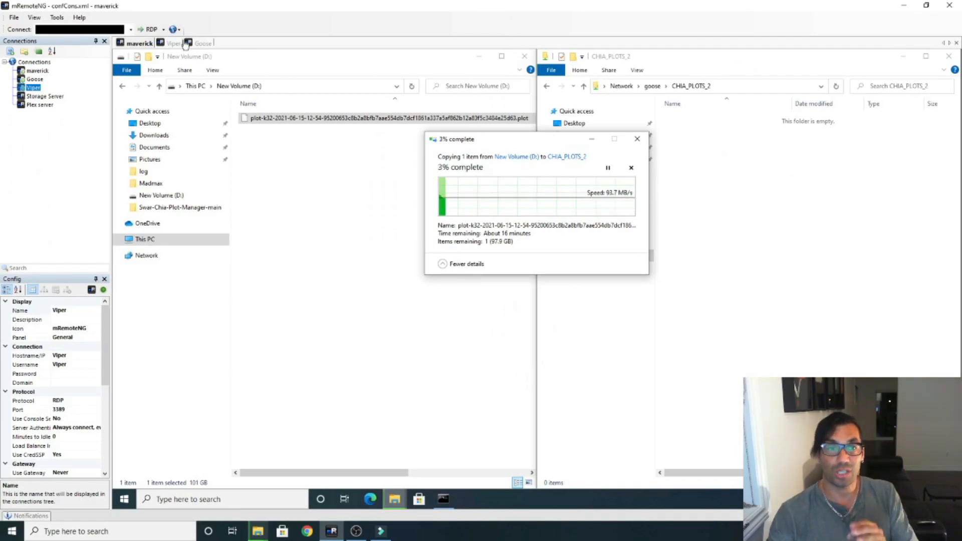
View Goose's 2.5 Gbps Ethernet graph and drive list, then return to Viper's 6% copy
click(174, 44)
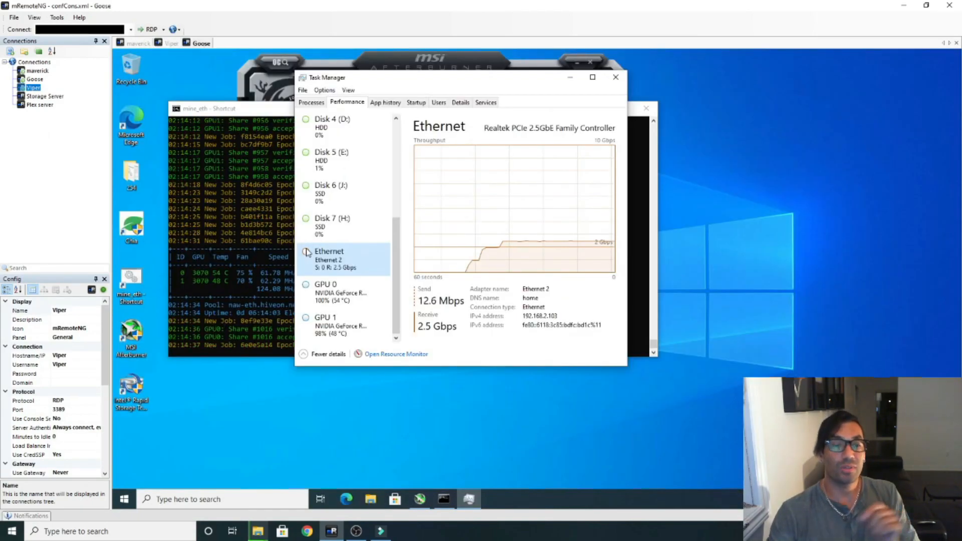
click(370, 500)
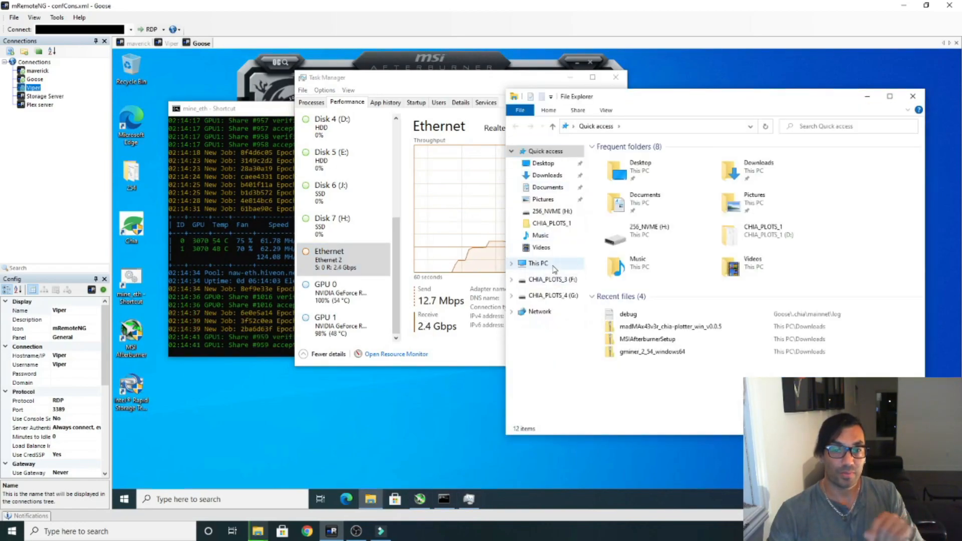
click(539, 262)
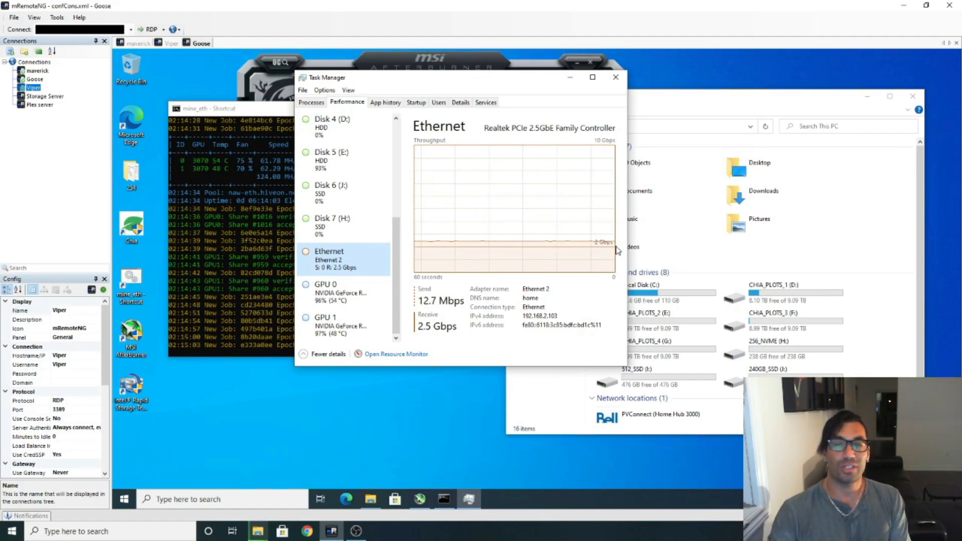
click(170, 43)
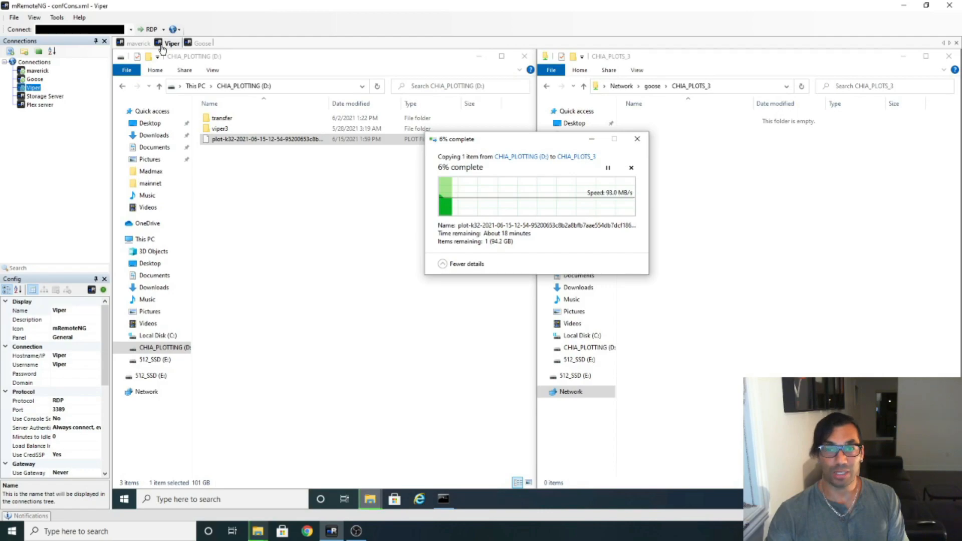
Check copy progress: Viper at 10% and 92.7 MB/s, maverick at 9%
click(139, 43)
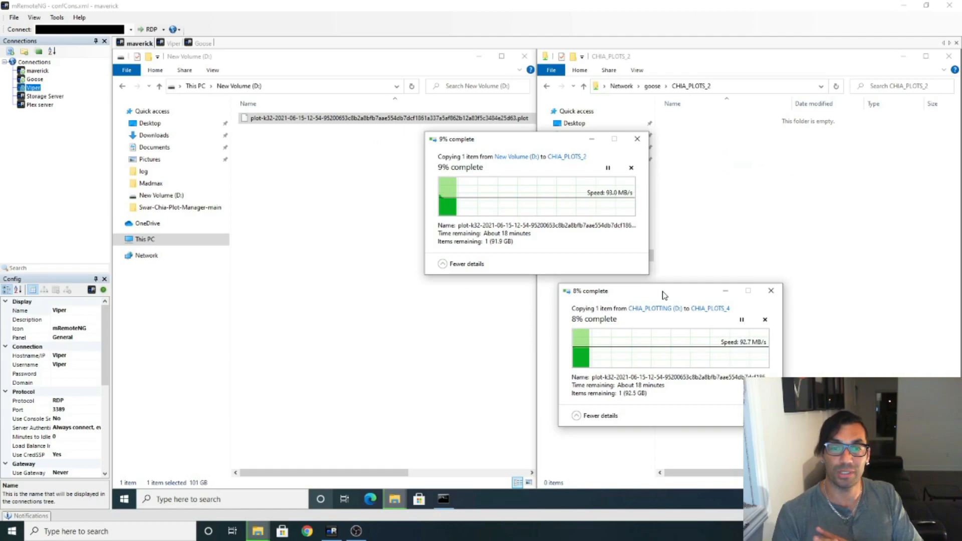
mouse_move(763, 219)
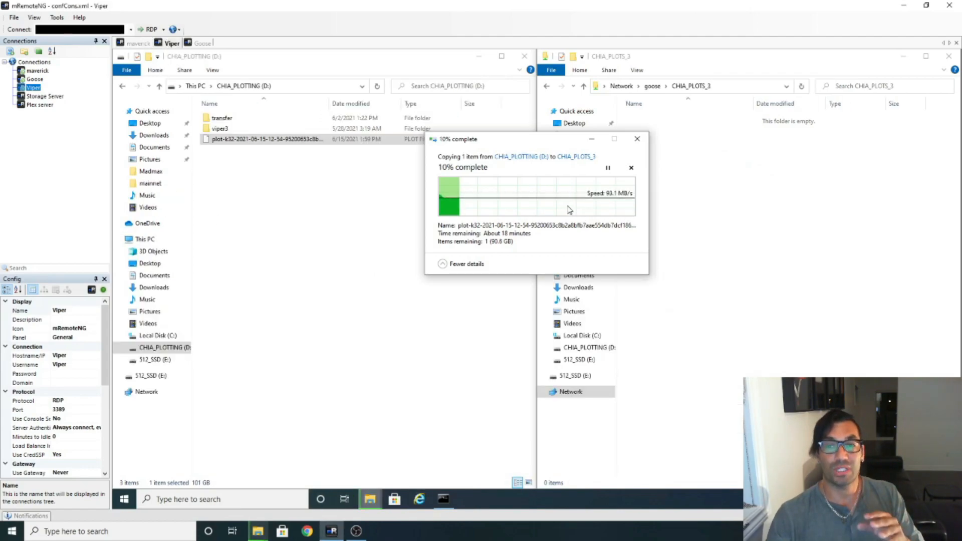
click(201, 43)
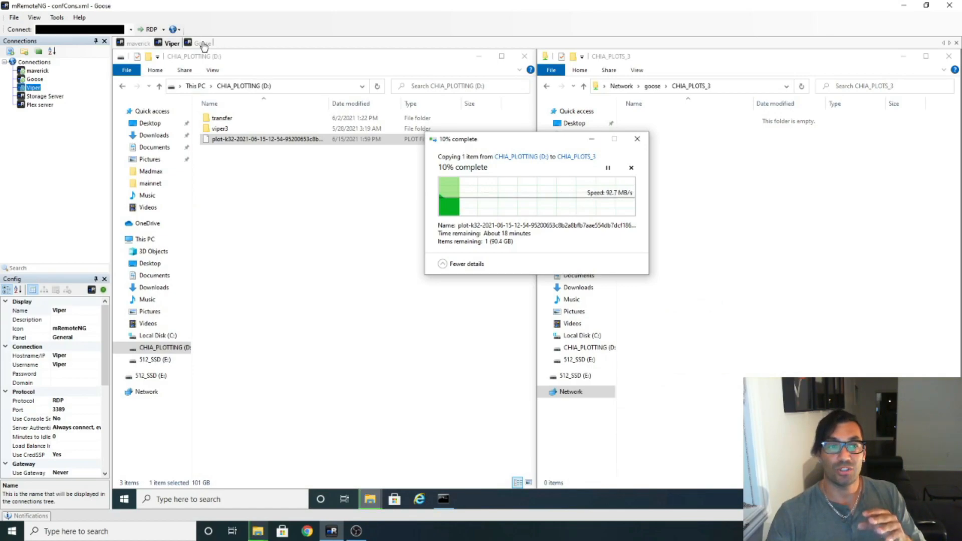
Watch Goose's Ethernet graph holding at 2.5 Gbps received
click(200, 43)
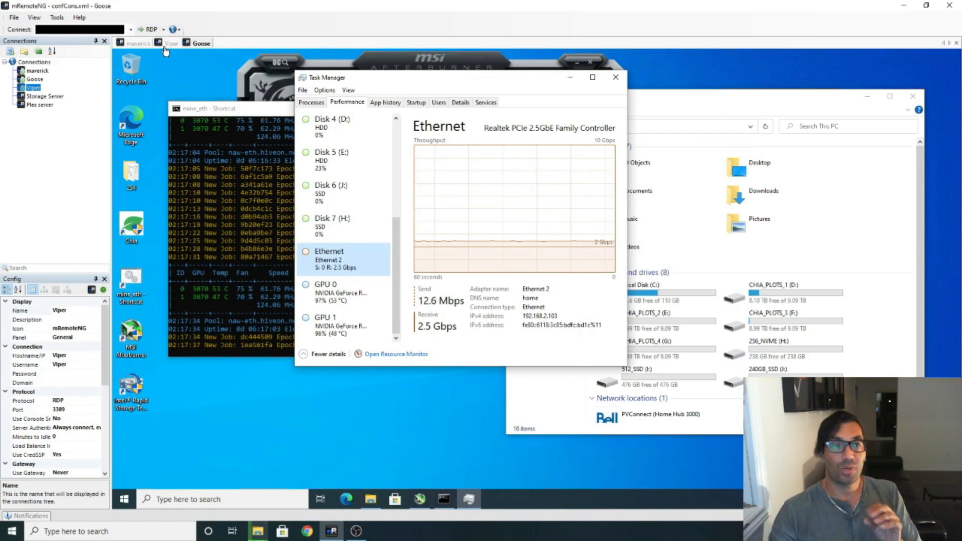
Cycle through sessions, ending on maverick's 22% copy with about 15 minutes left
click(172, 43)
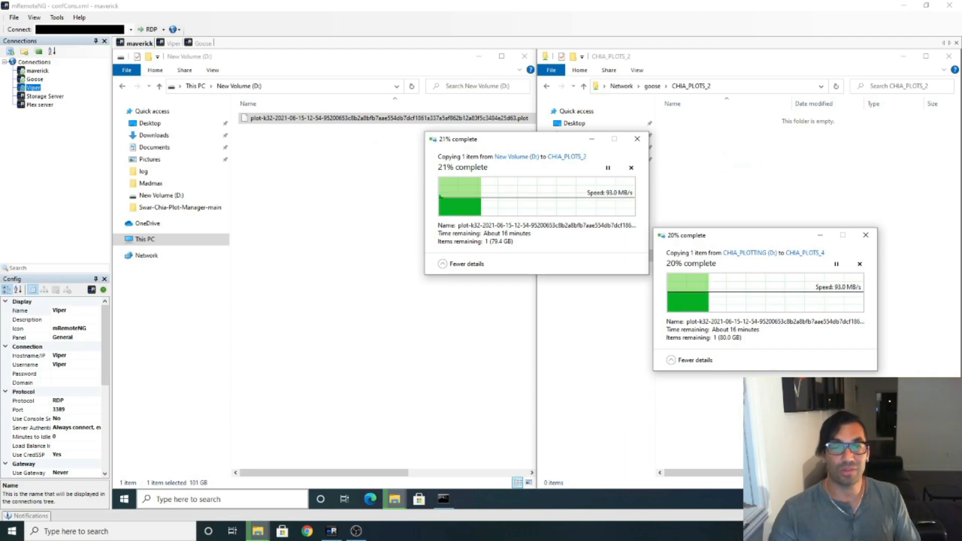
click(201, 43)
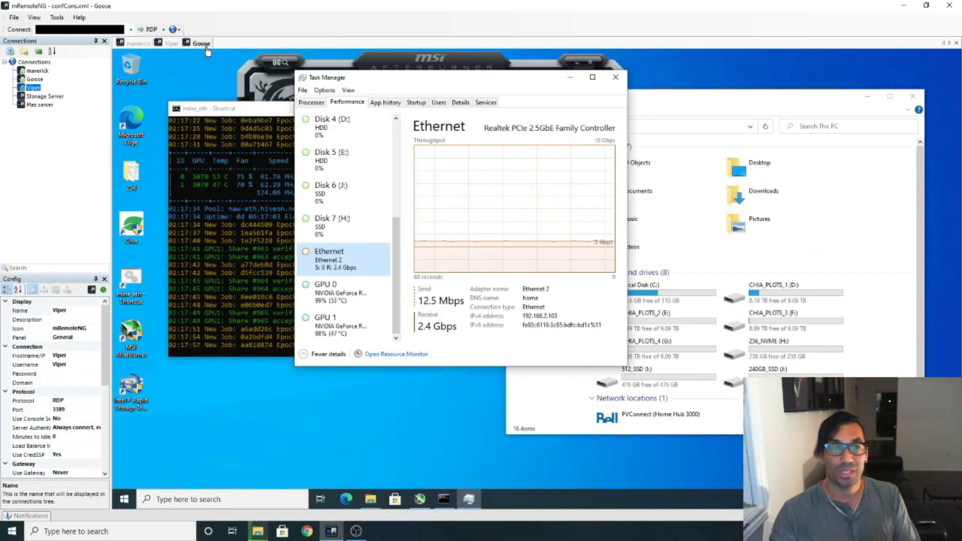
click(170, 43)
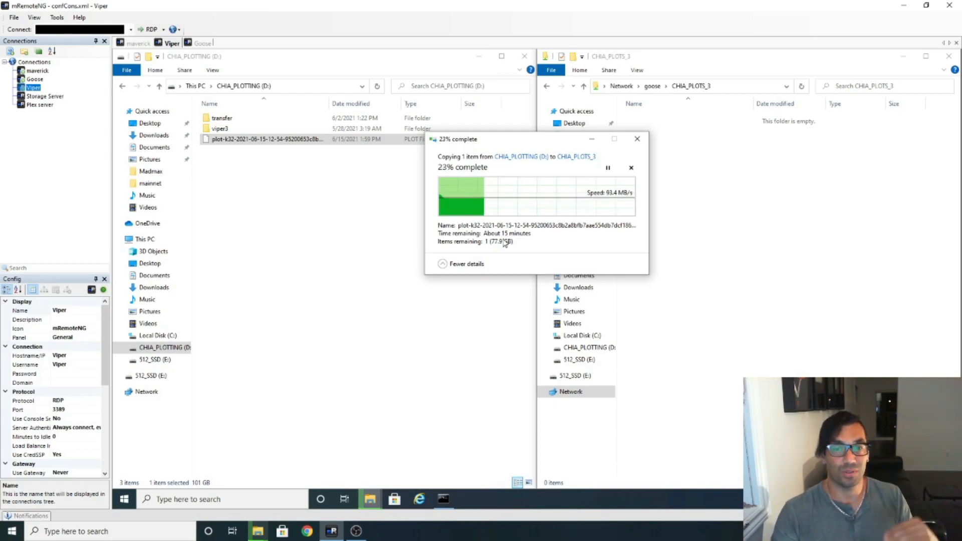
click(141, 44)
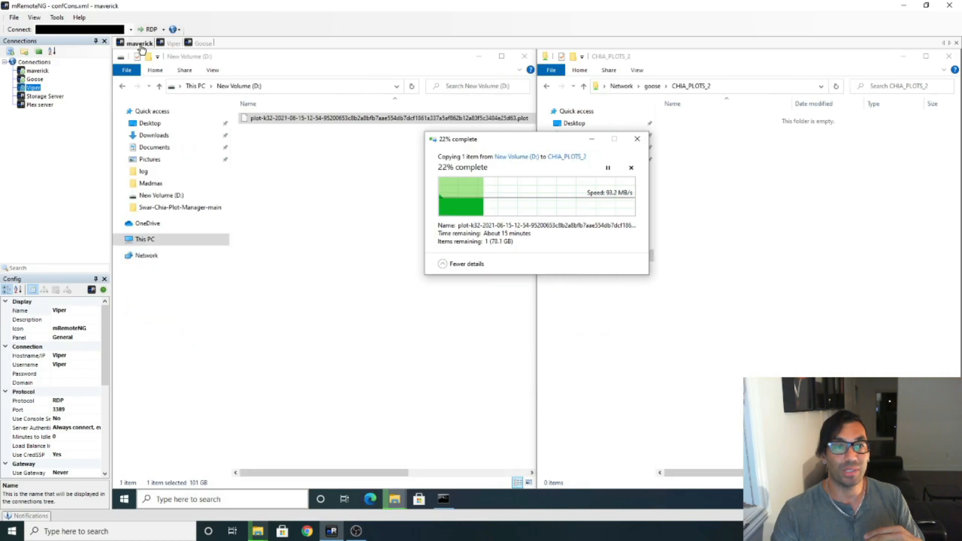